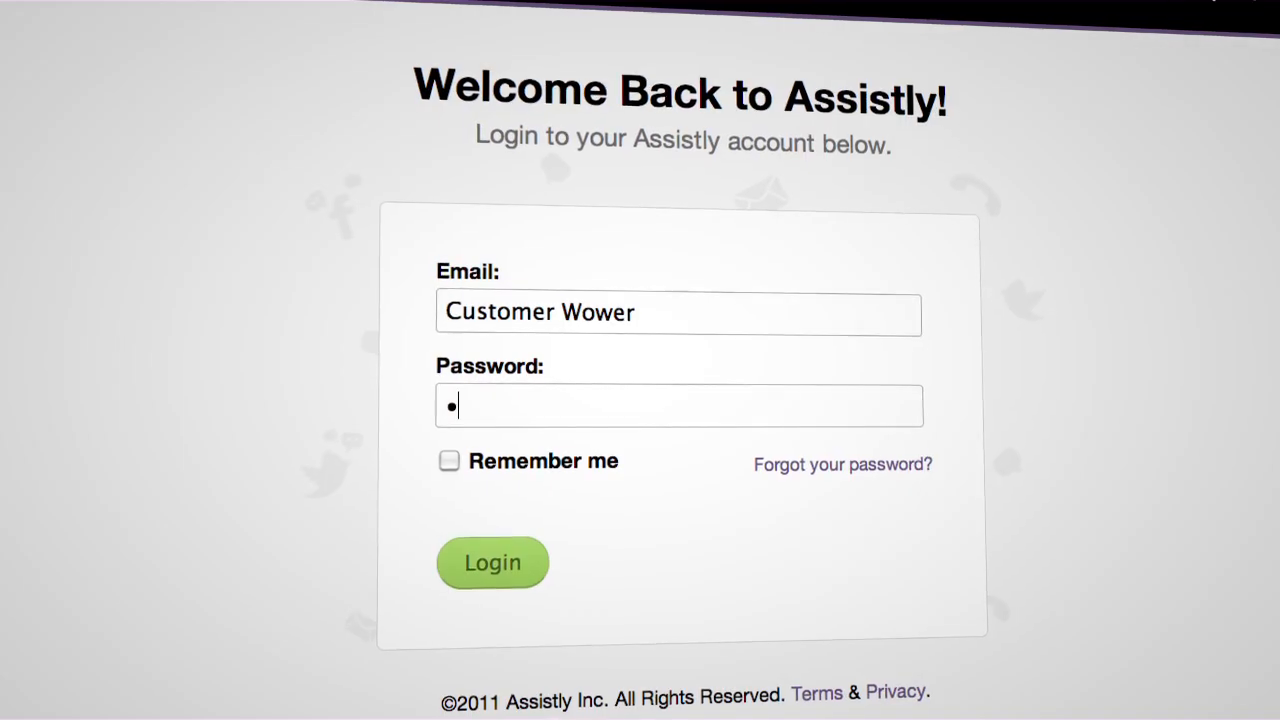
Log in to the Assistly support account with the entered email and password.
{"action": "left_click", "coordinate": [492, 562]}
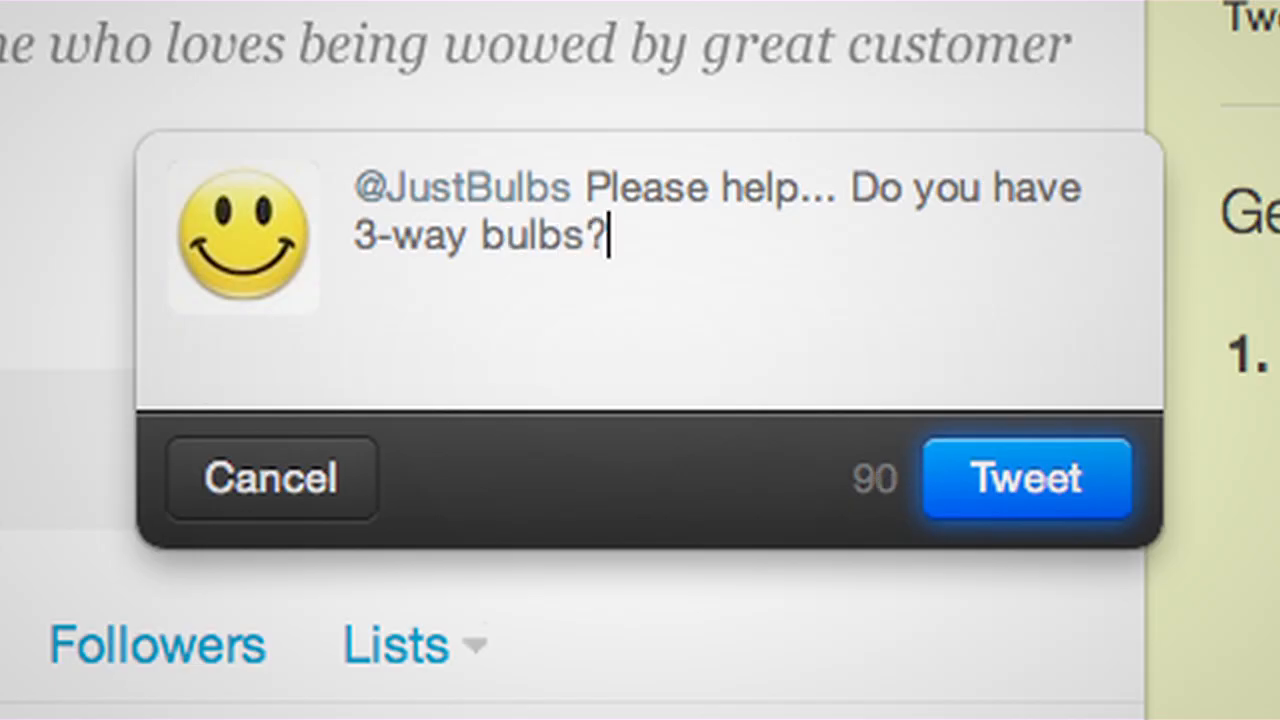
{"action": "left_click", "coordinate": [1026, 477]}
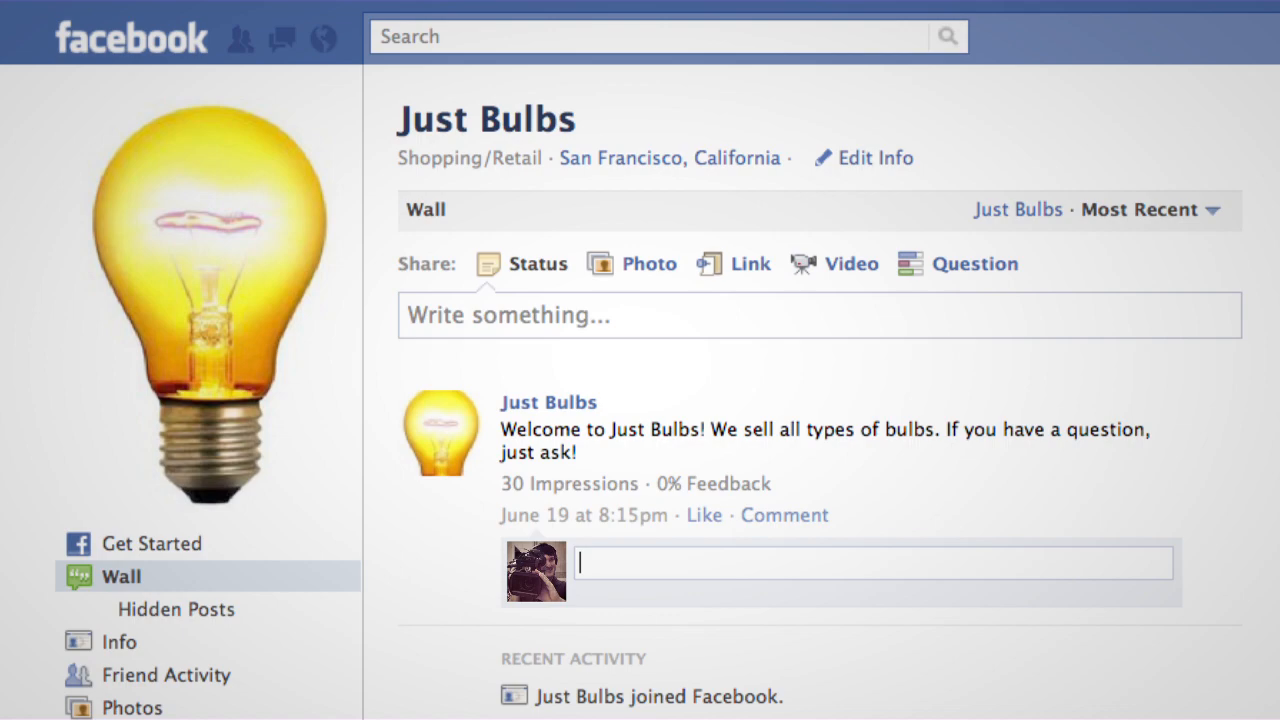
Comment on the Just Bulbs welcome post: 'I love you guys. I really like your outdoor bulbs...'.
{"action": "type", "text": "I love you guys. I really like your outdoor bulbs. Do you have any new colors coming out?"}
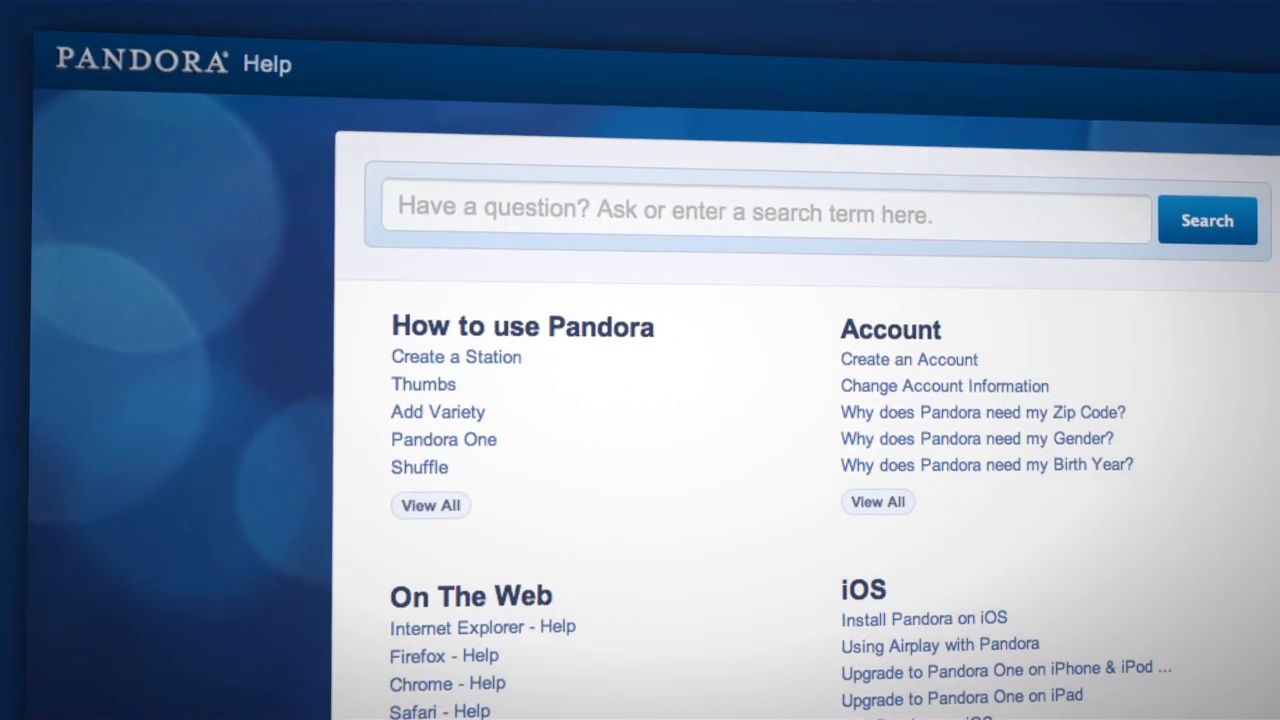
Browse the Pandora Help topics, then start replying 'Yes. We have antique b...' to the antique-bulbs email.
{"action": "scroll", "scroll_direction": "down", "scroll_amount": 3}
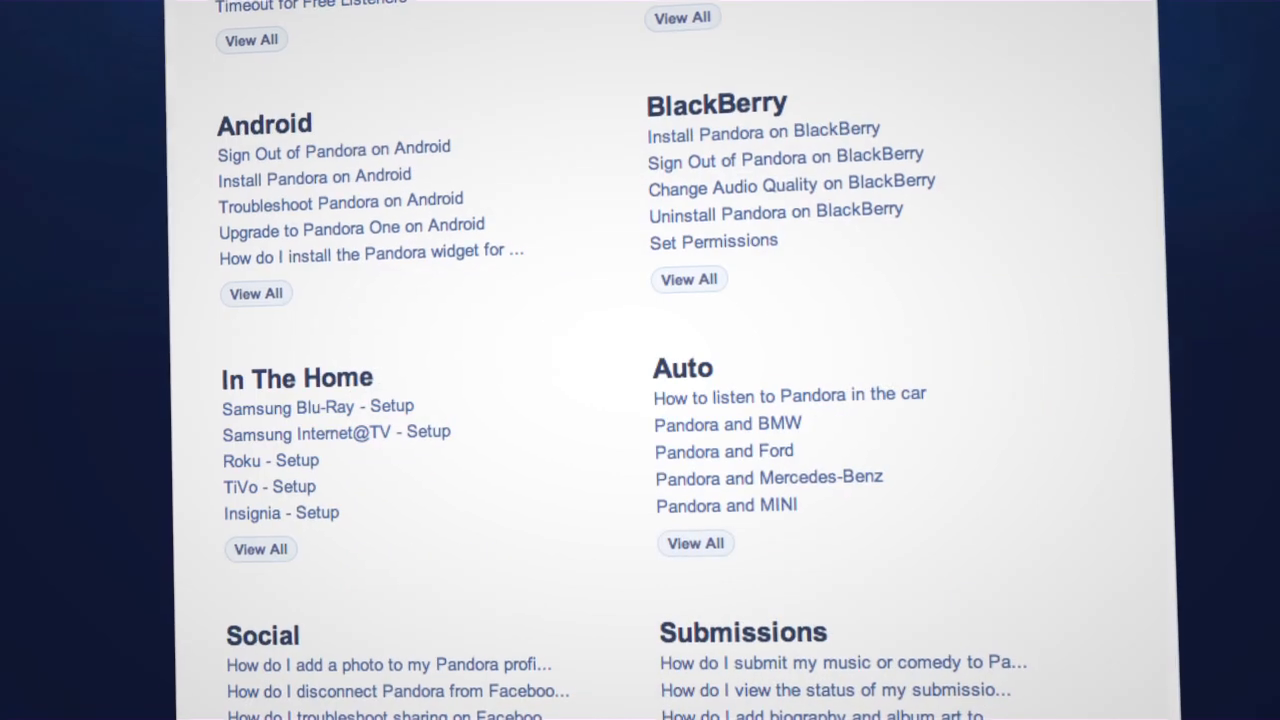
{"action": "scroll", "scroll_direction": "down", "scroll_amount": 3}
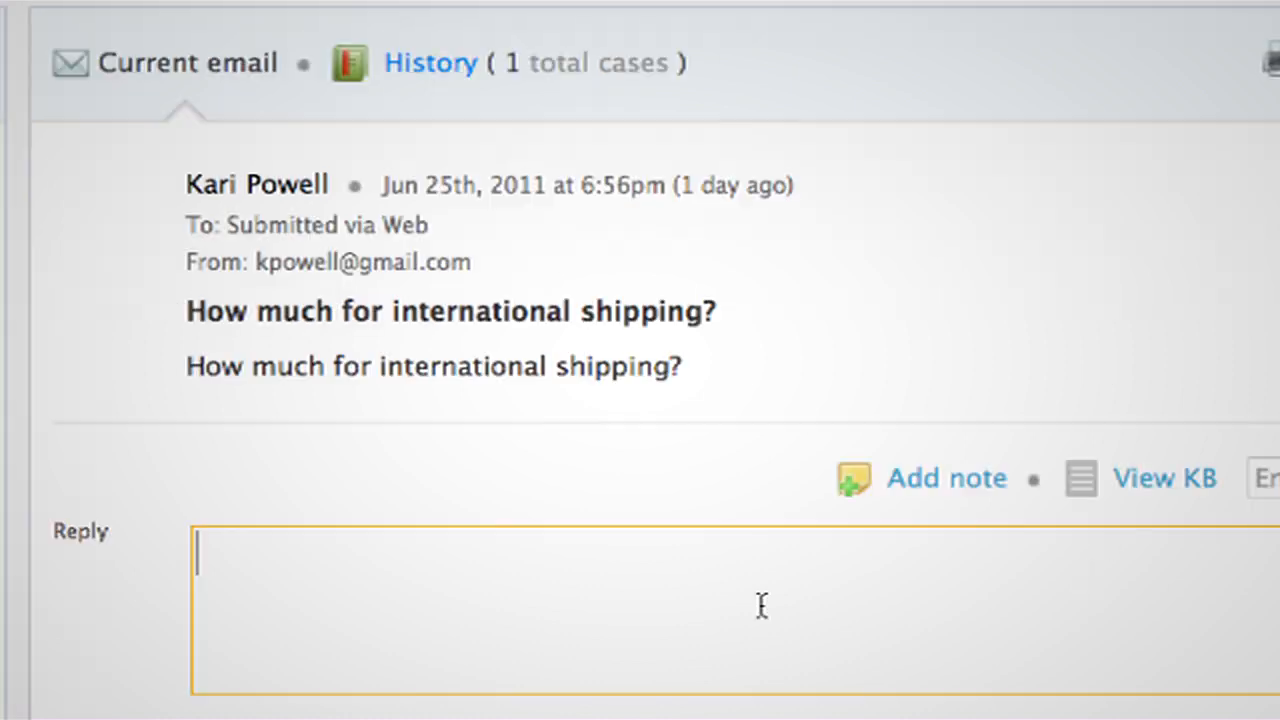
{"action": "type", "text": "Yes. We have antique b"}
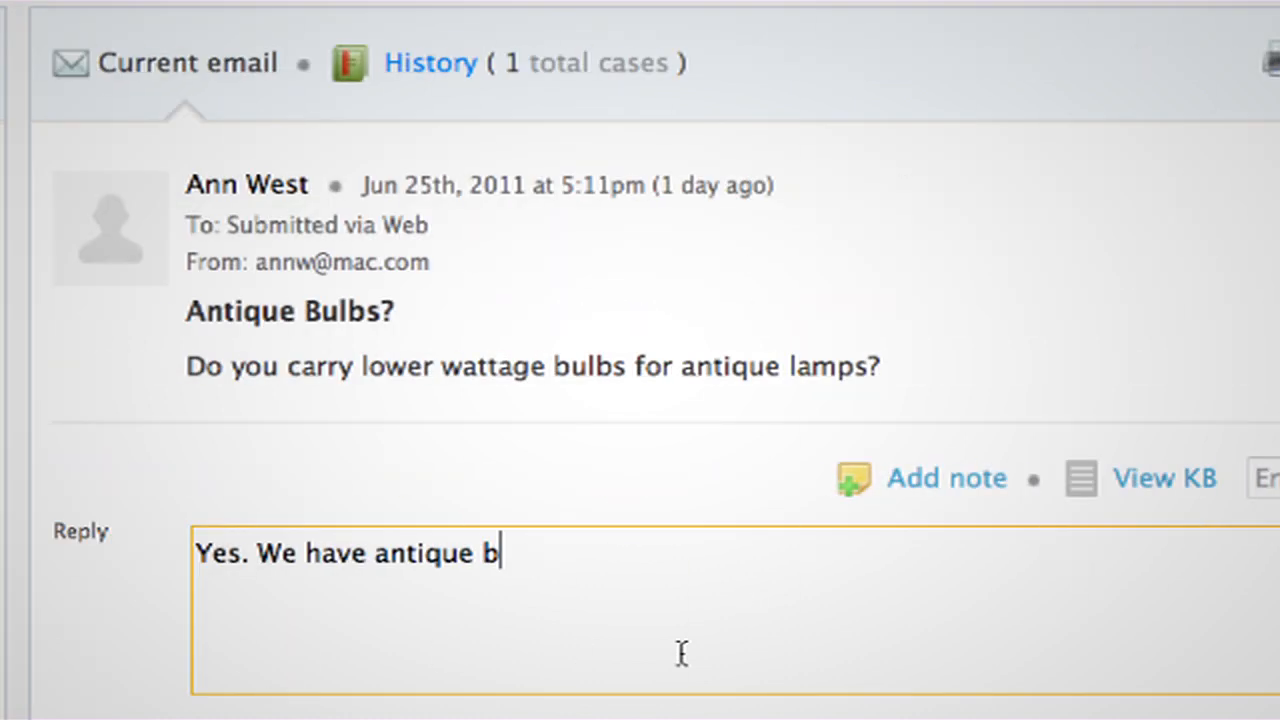